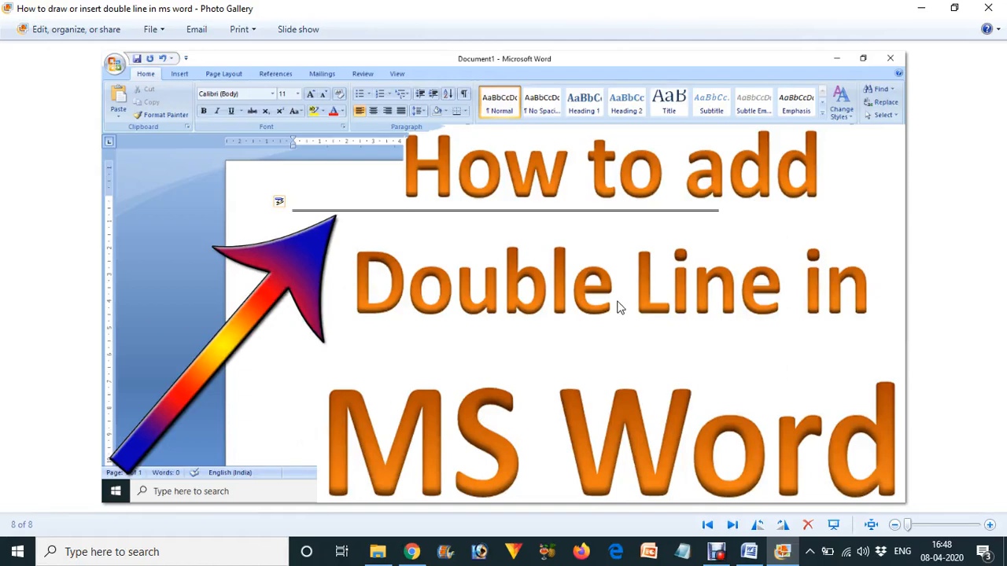
mouse_move(453, 213)
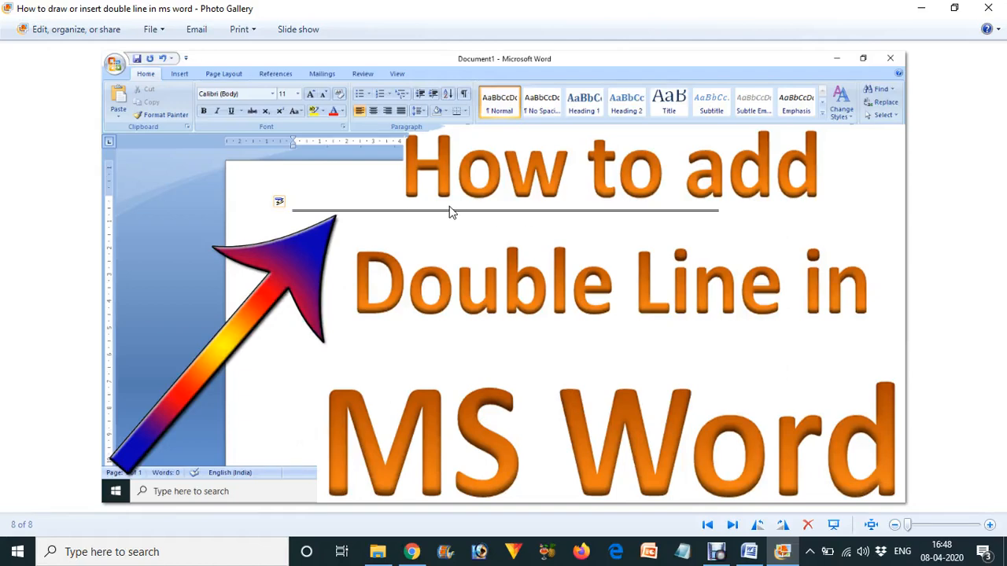
mouse_move(439, 166)
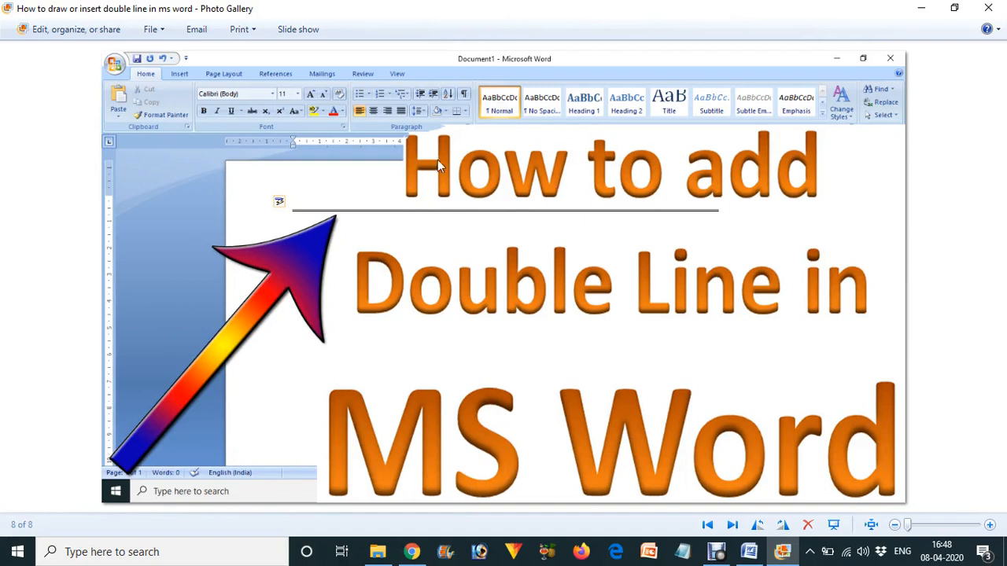
mouse_move(799, 195)
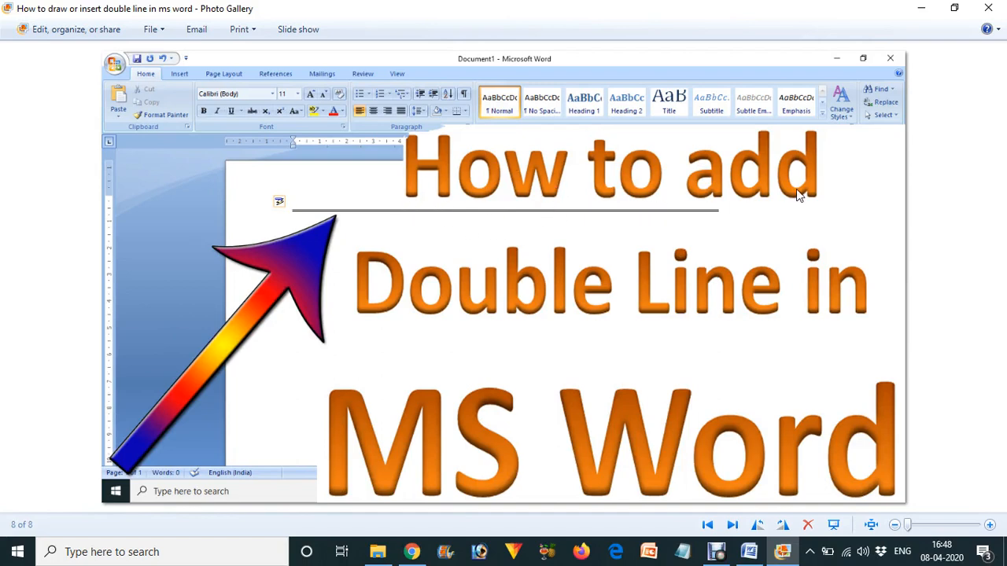
mouse_move(700, 448)
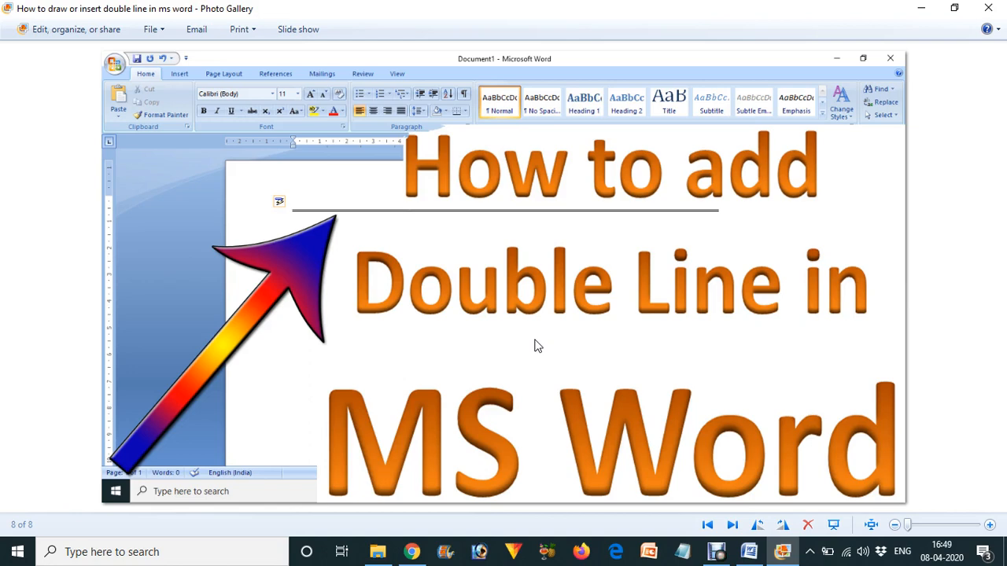
mouse_move(376, 220)
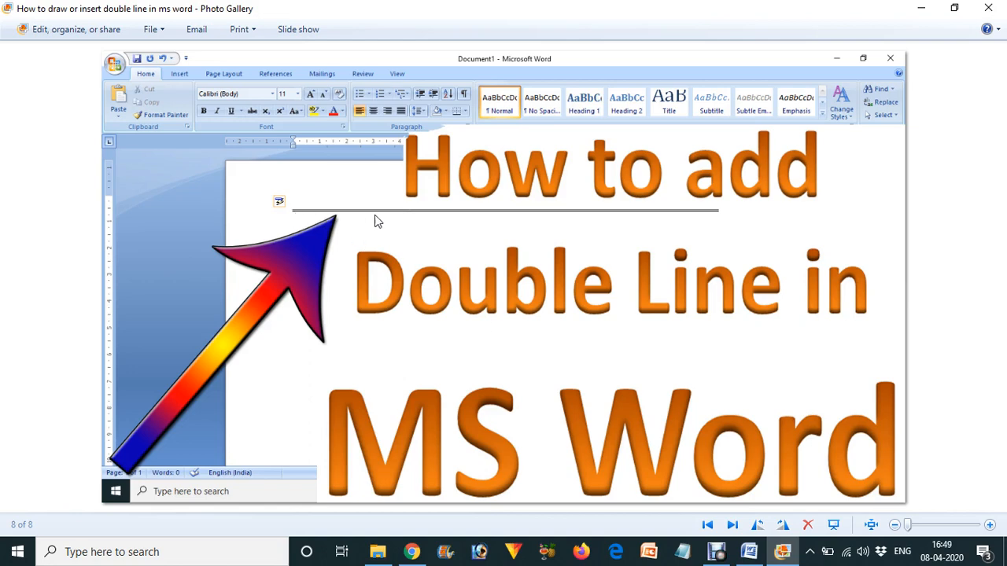
mouse_move(388, 221)
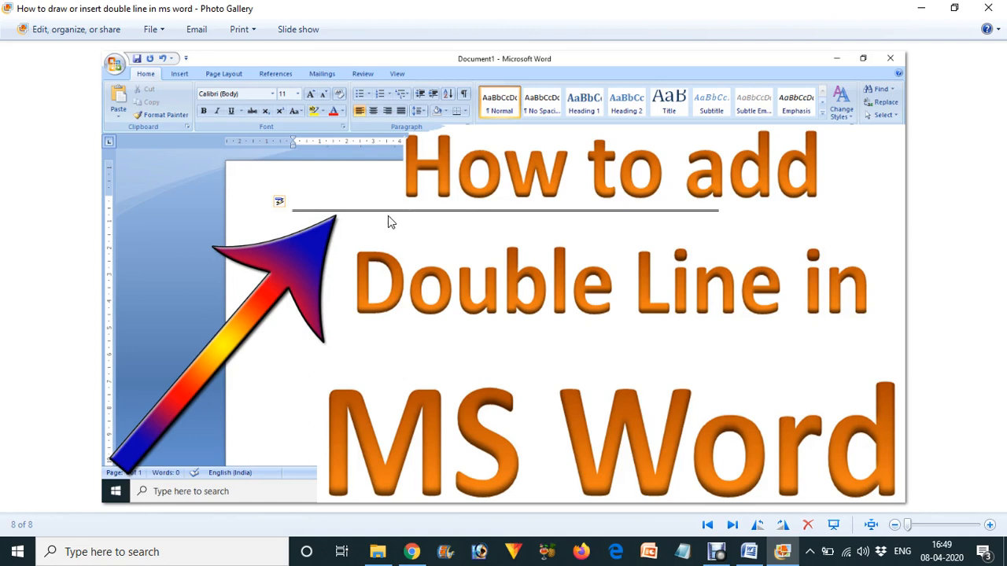
mouse_move(570, 230)
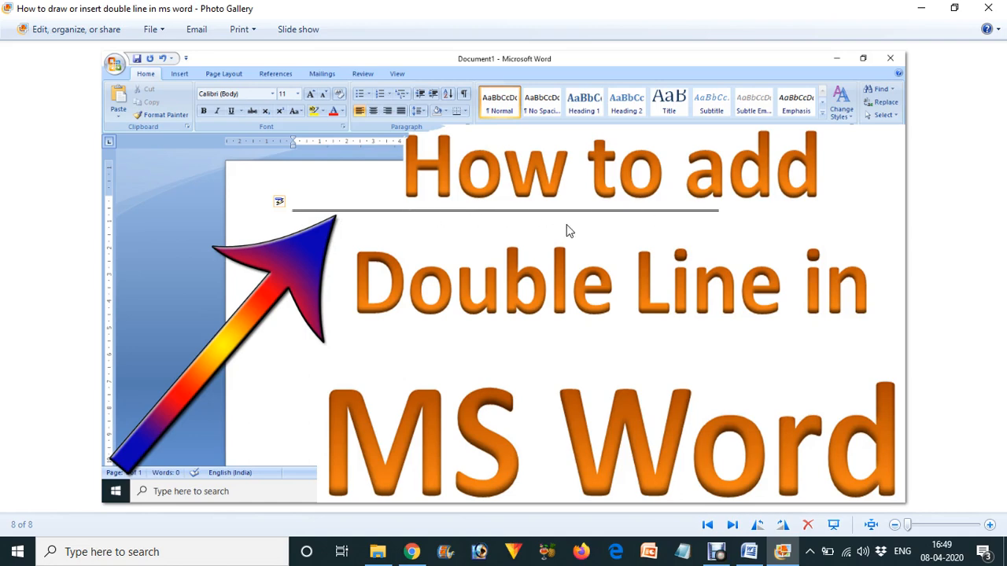
mouse_move(659, 387)
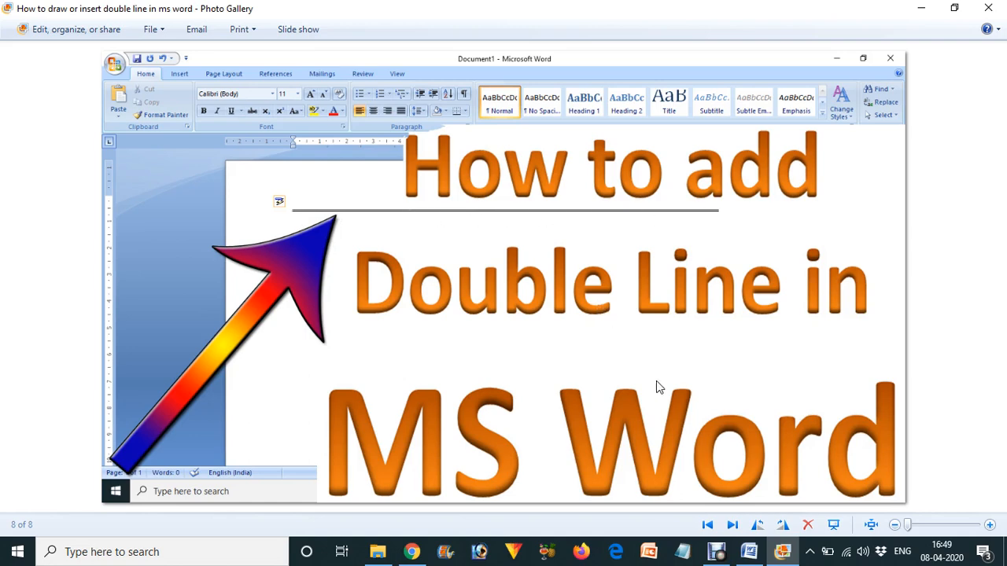
mouse_move(755, 491)
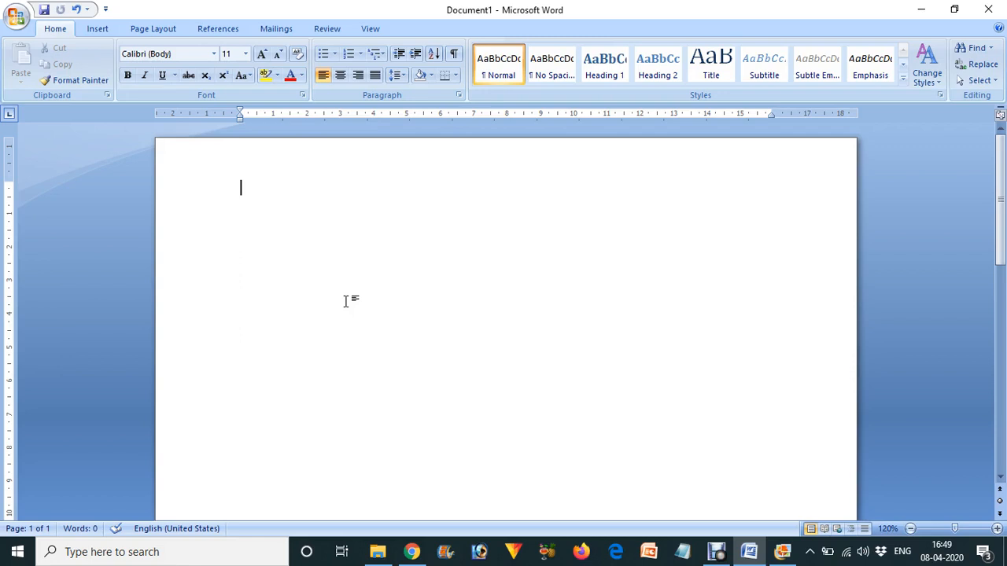
mouse_move(98, 192)
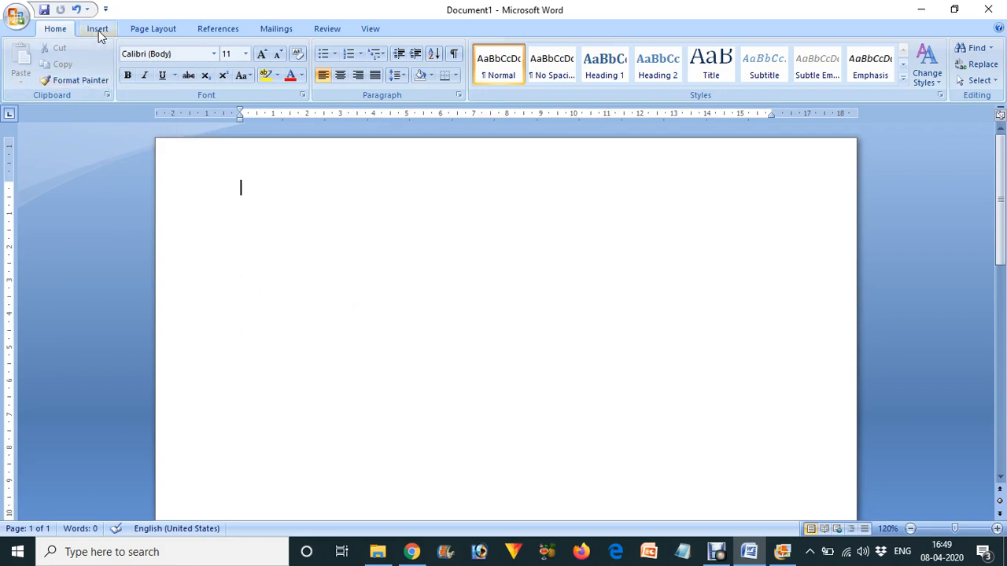
Choose the Line shape from the Insert Shapes gallery, ready to draw on the blank page.
left_click(98, 28)
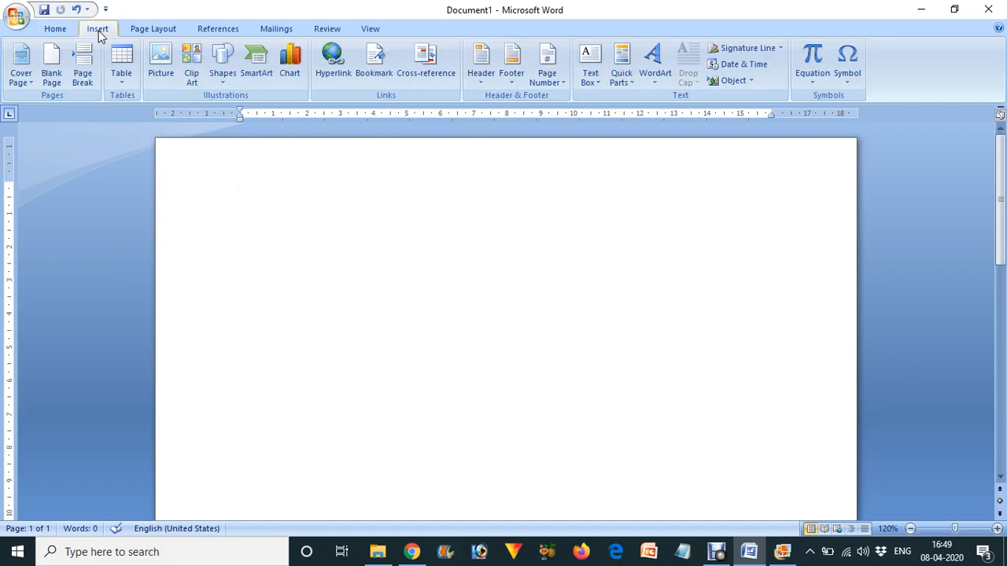
mouse_move(224, 63)
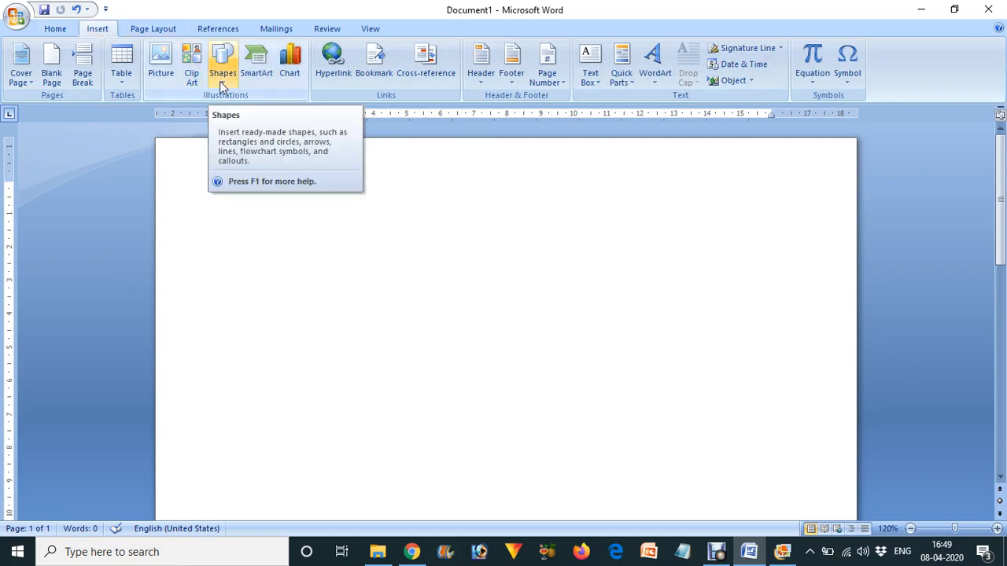
left_click(223, 63)
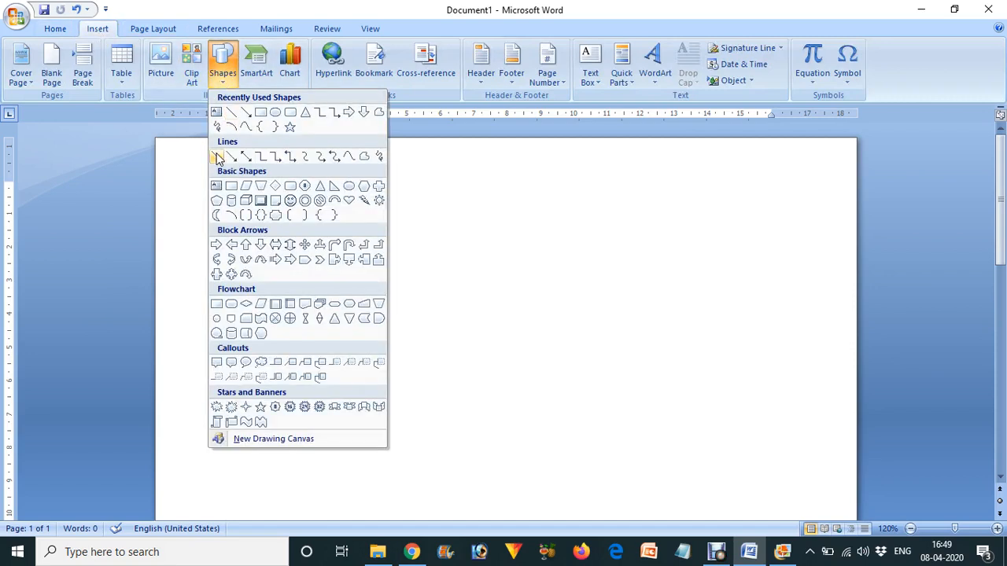
mouse_move(219, 161)
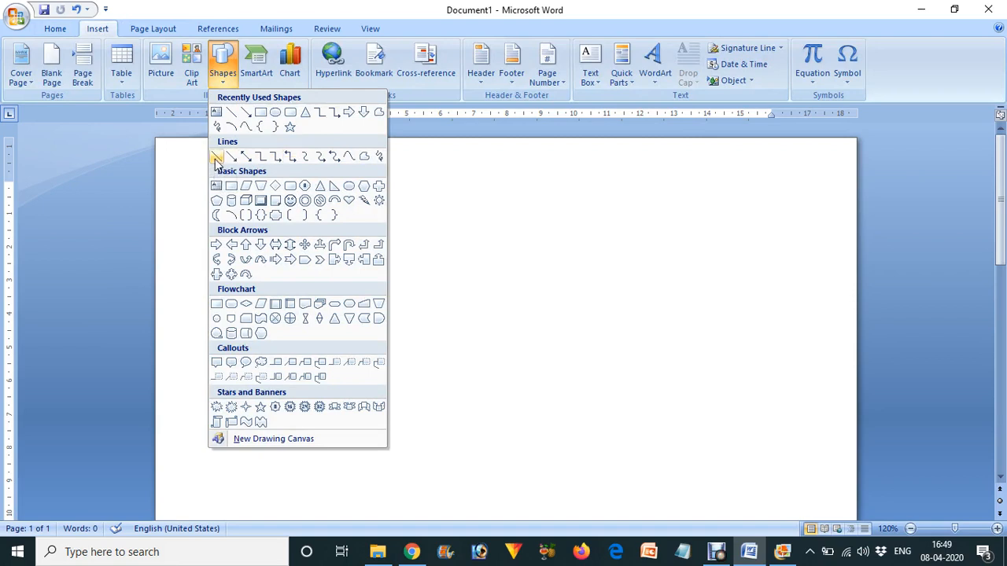
left_click(217, 155)
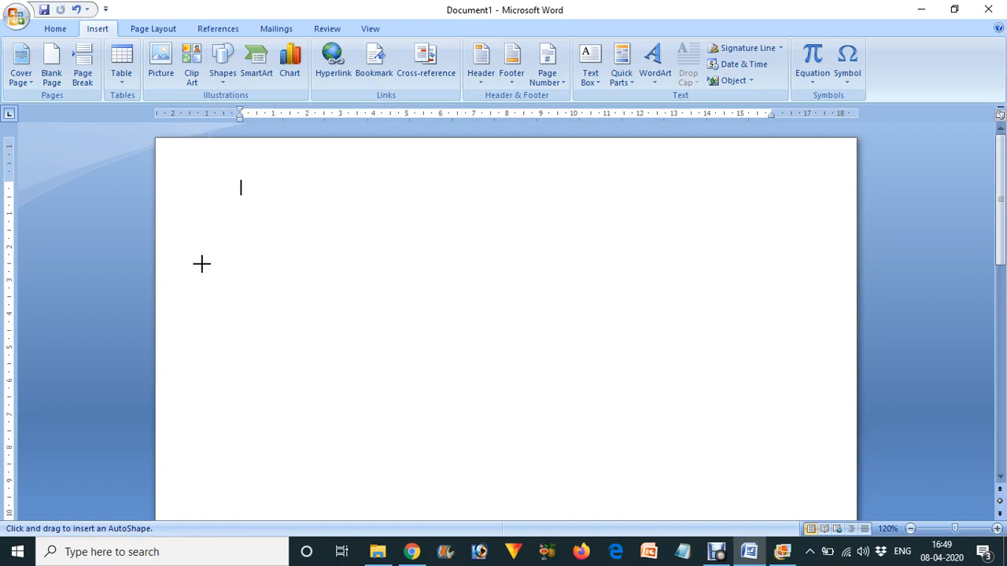
Draw a horizontal line across the upper page and browse the Shape Styles gallery.
left_click_drag(202, 265, 454, 268)
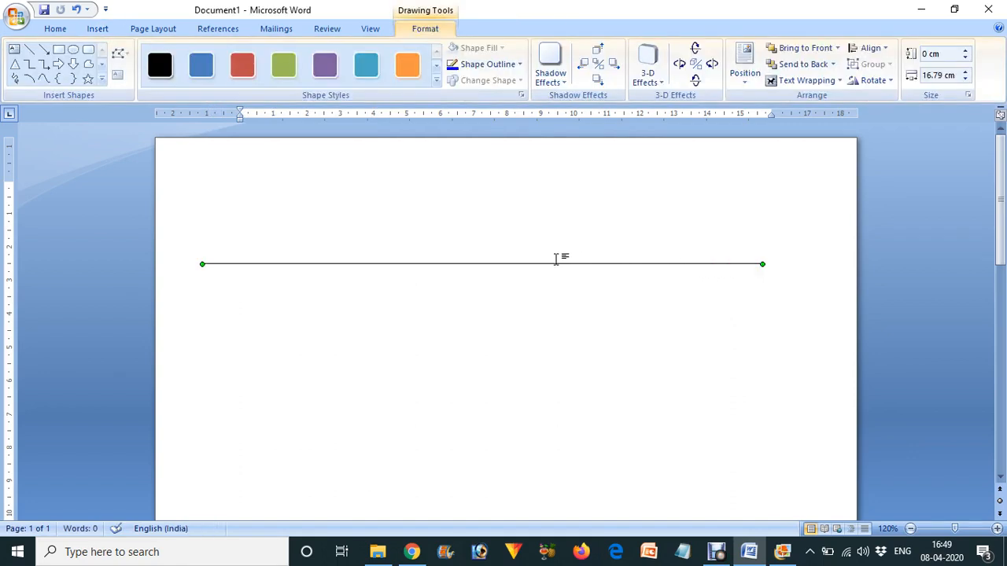
mouse_move(527, 266)
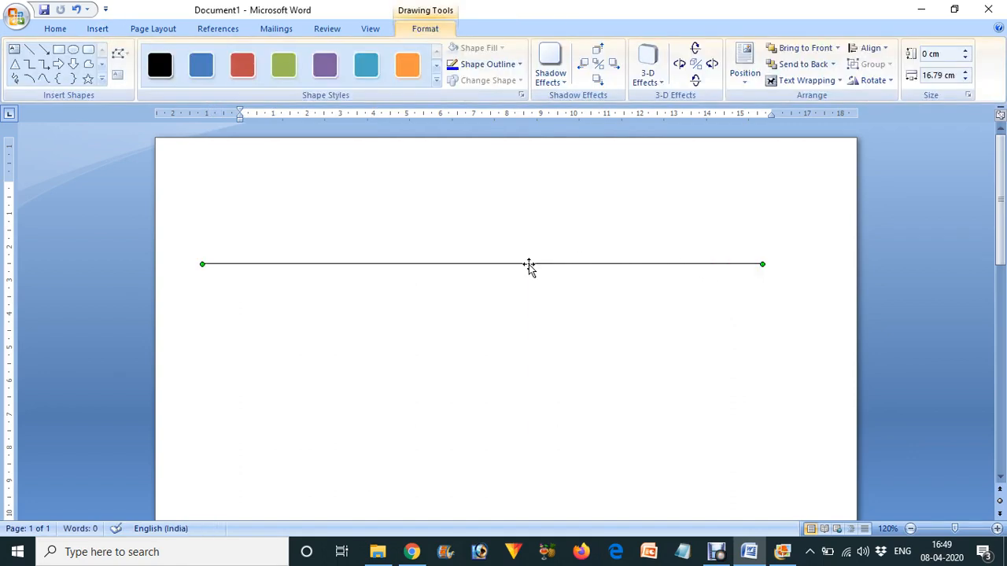
mouse_move(478, 267)
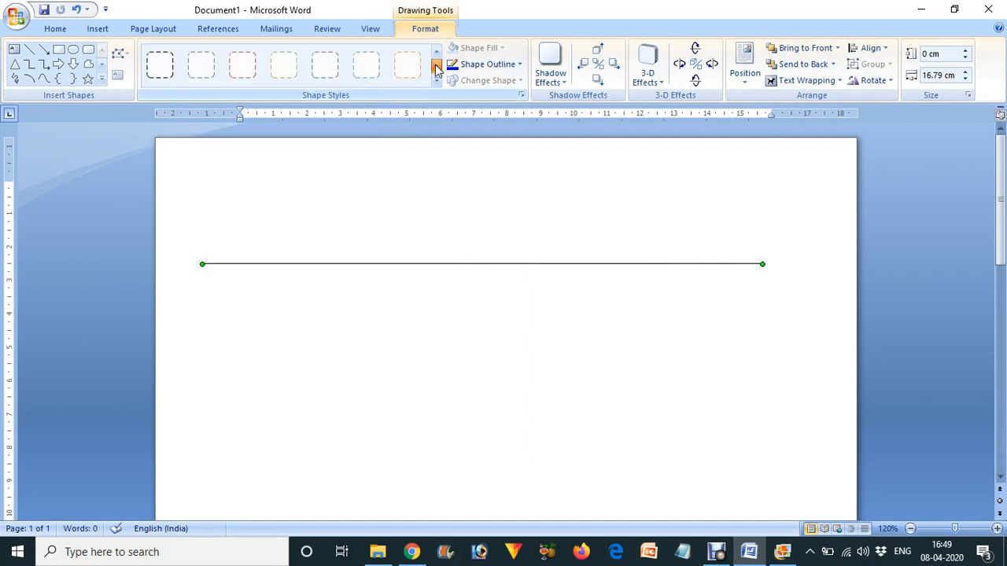
left_click(160, 64)
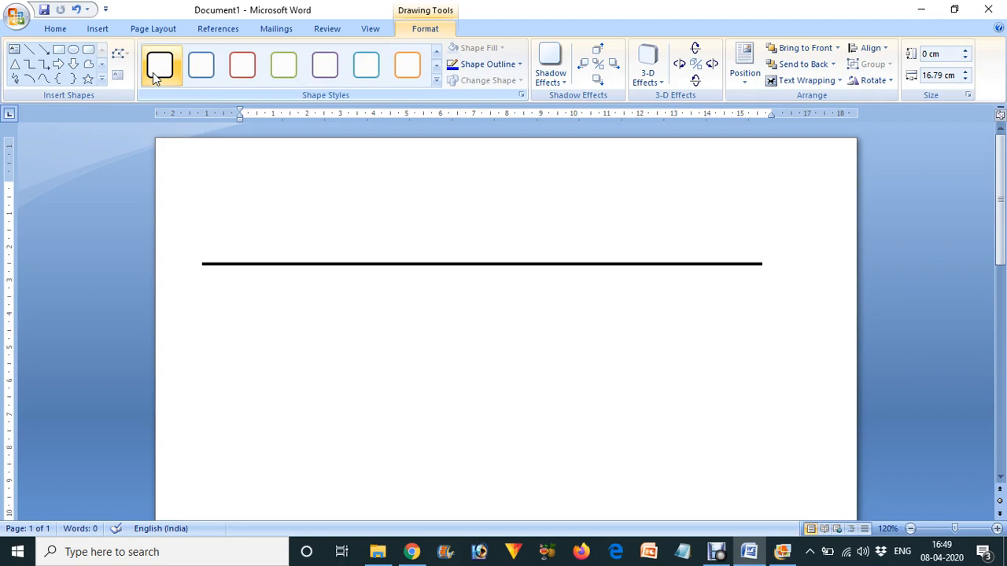
left_click(369, 29)
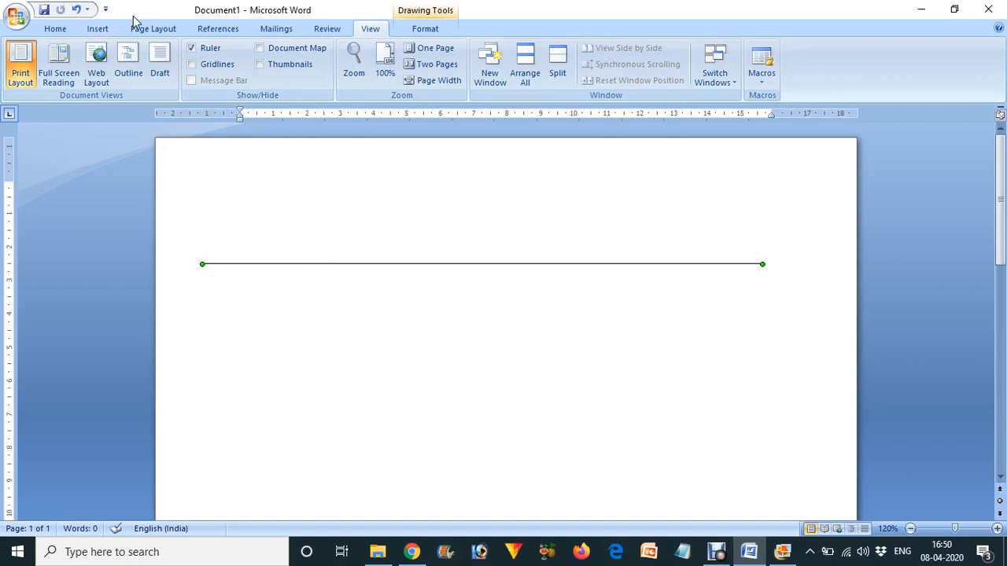
Select the drawn line, review its outline style options, and remove it from the page.
left_click(217, 28)
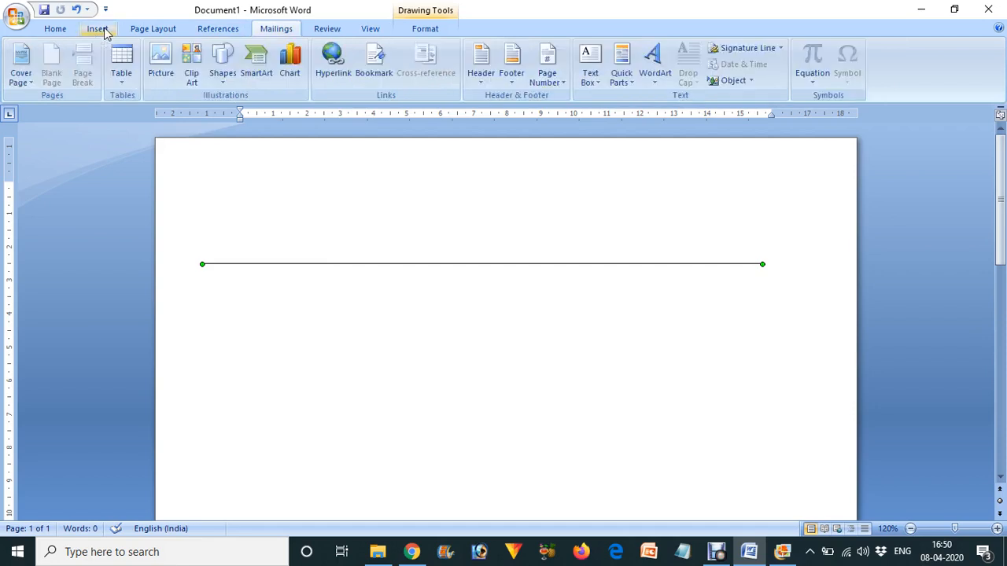
left_click(98, 28)
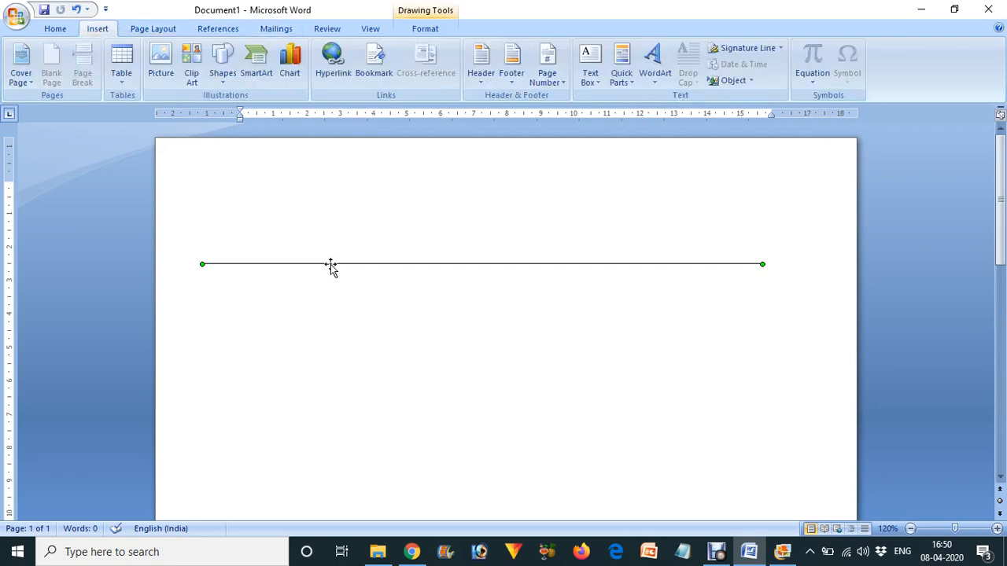
left_click(424, 29)
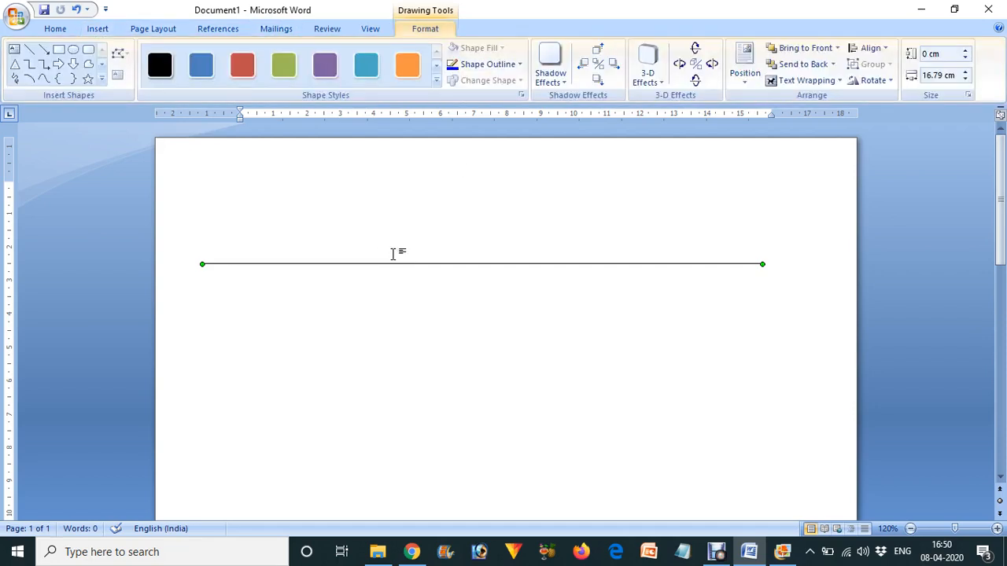
mouse_move(437, 69)
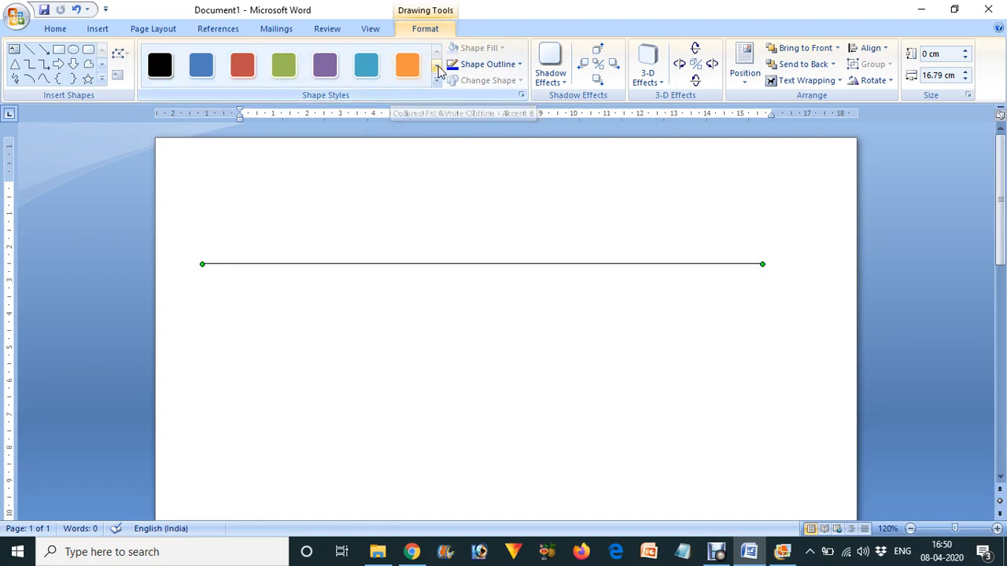
left_click(365, 65)
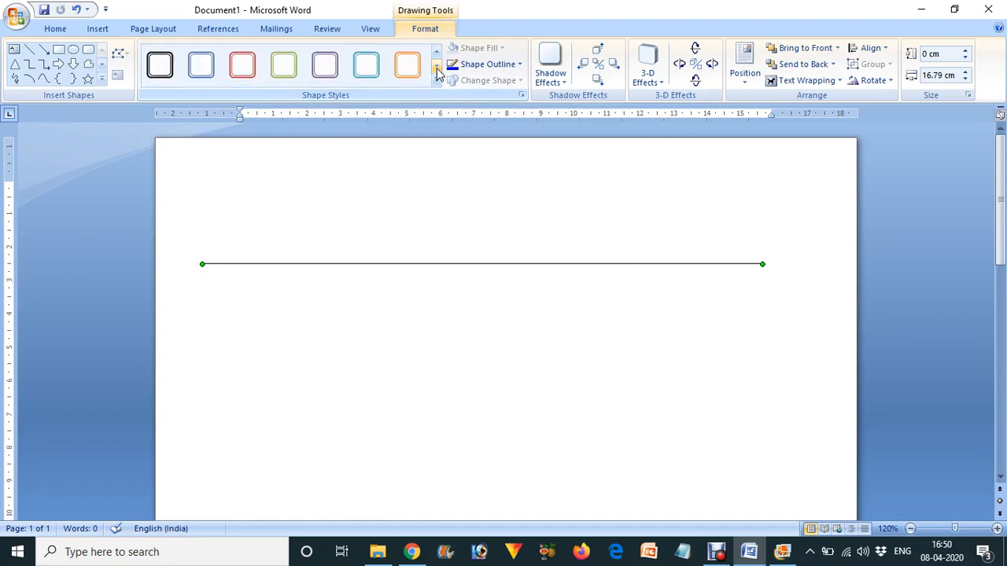
left_click(201, 64)
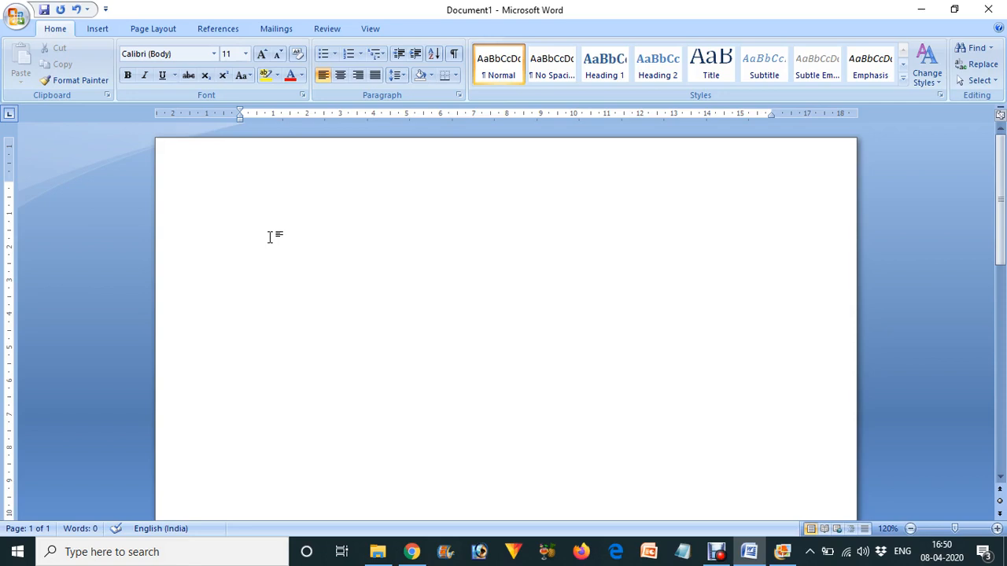
Type === and Enter so Word autoformats it into a double border line across the page.
type("===")
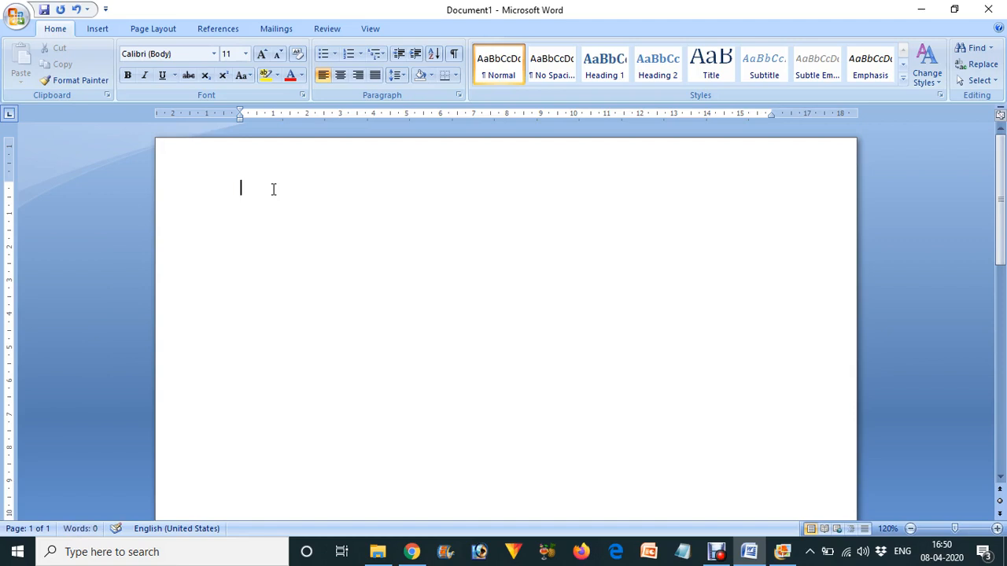
type("===")
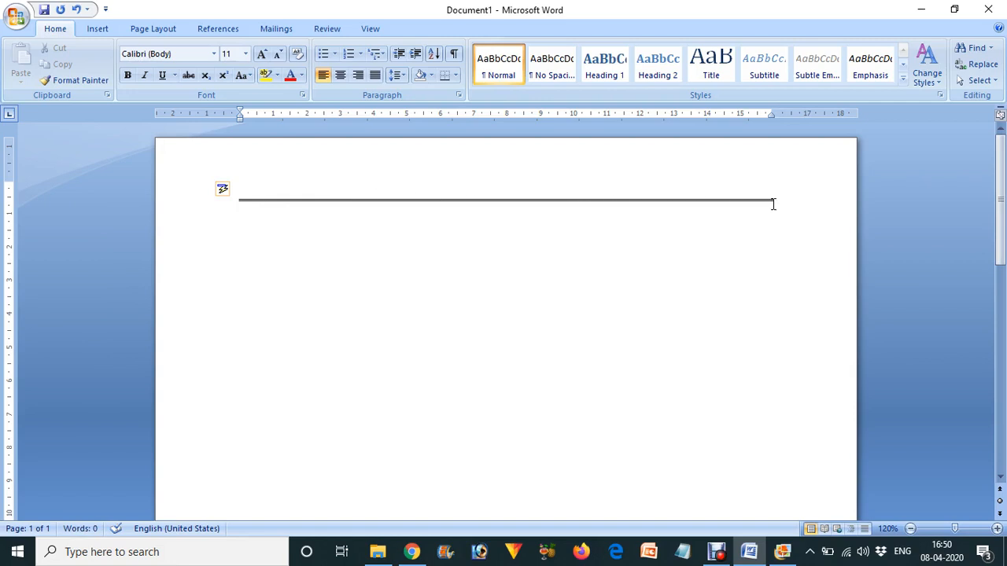
mouse_move(475, 217)
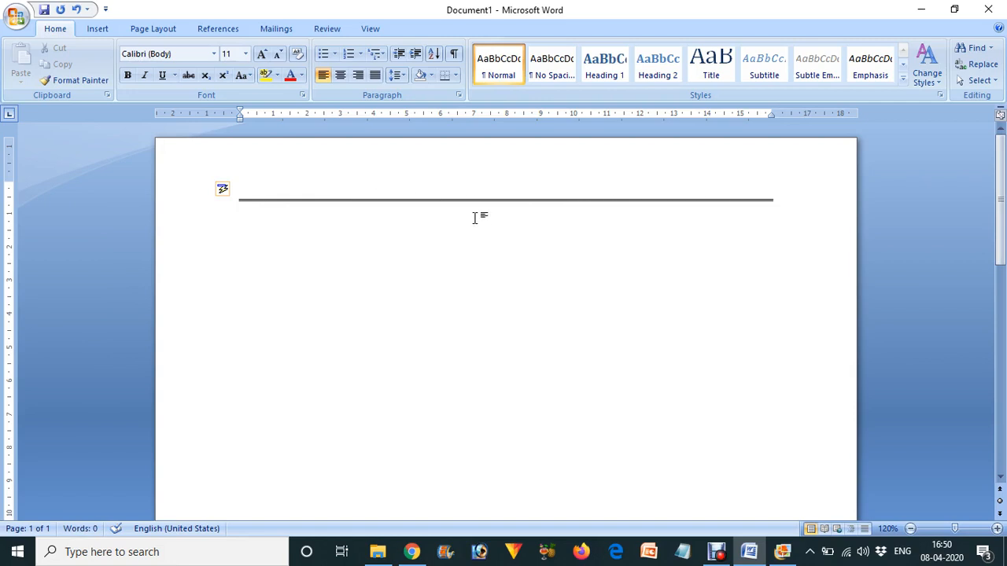
mouse_move(366, 211)
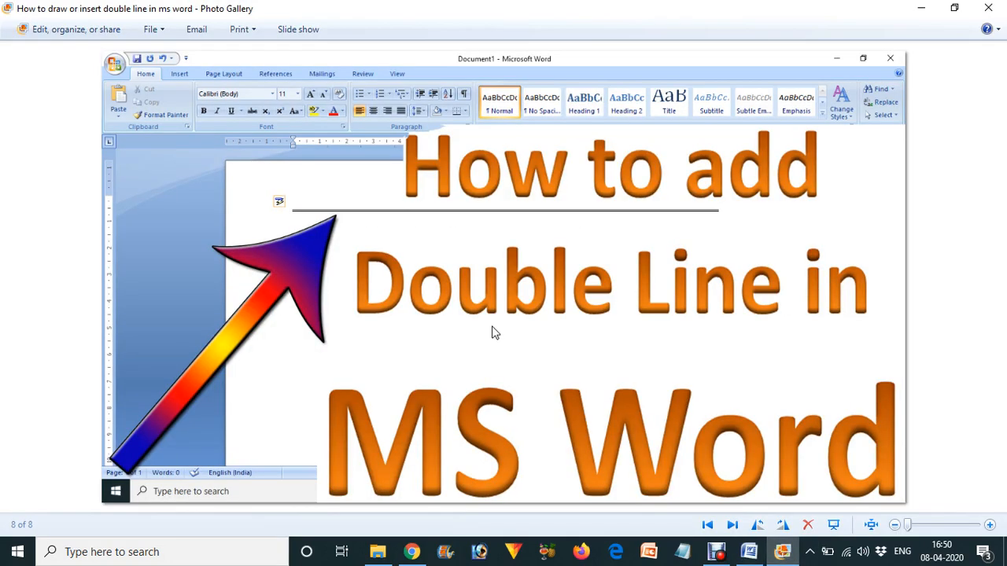
mouse_move(695, 329)
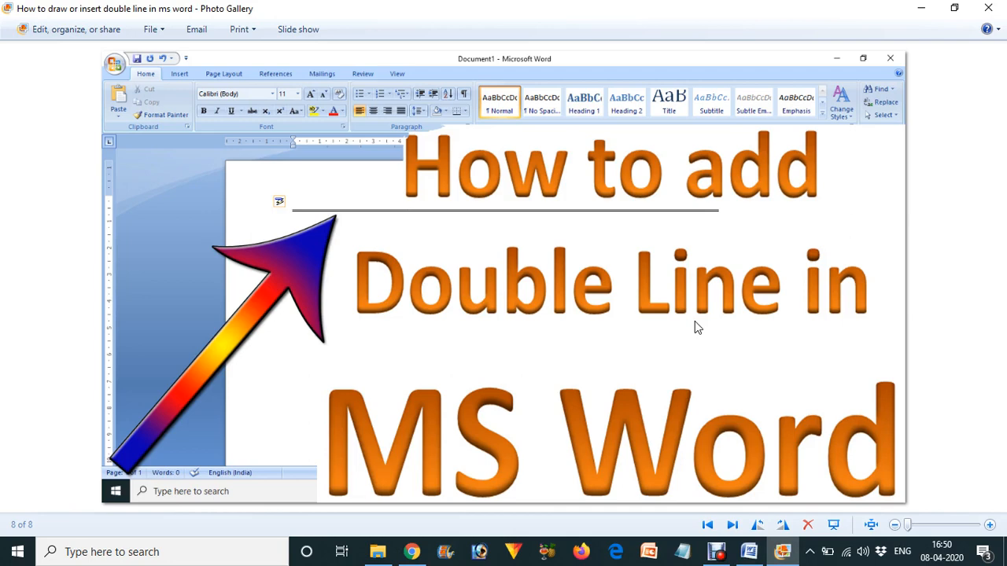